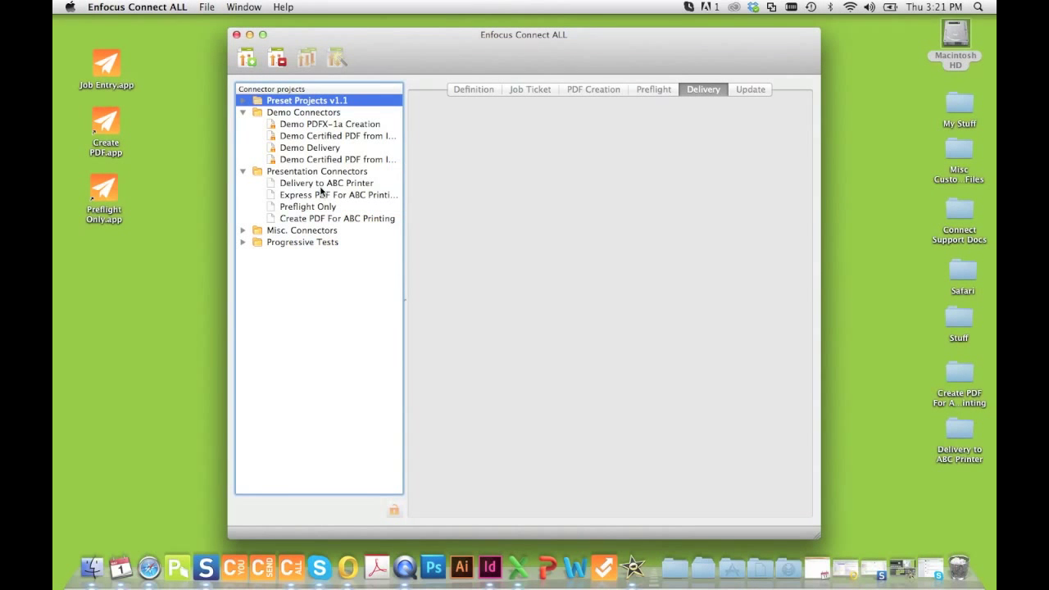
Review the Definition, Job Ticket, Preflight and Delivery settings of the Delivery to ABC Printer project.
{"action": "left_click", "coordinate": [328, 183]}
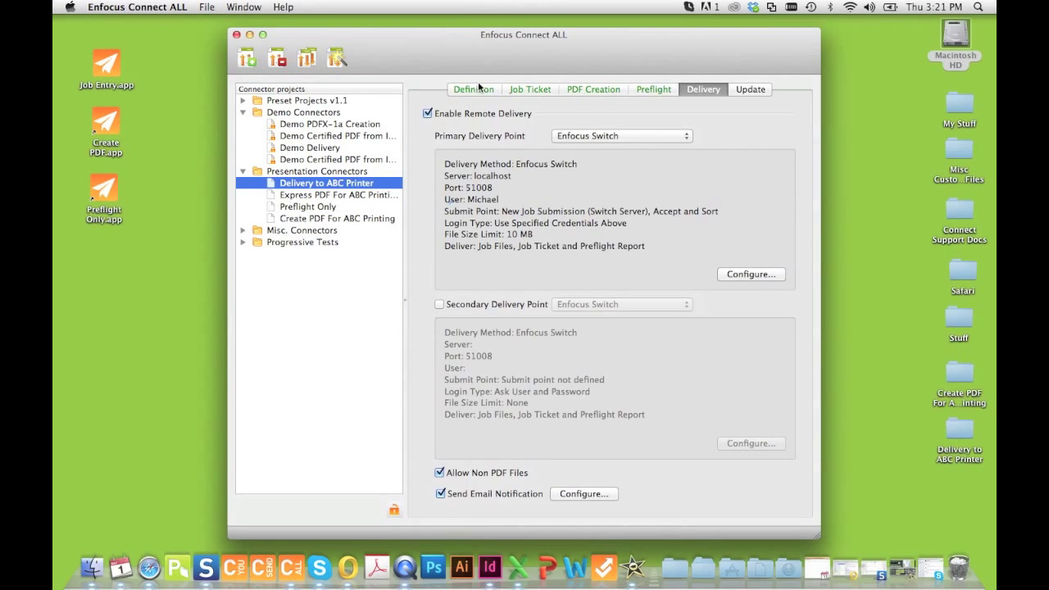
{"action": "left_click", "coordinate": [472, 88]}
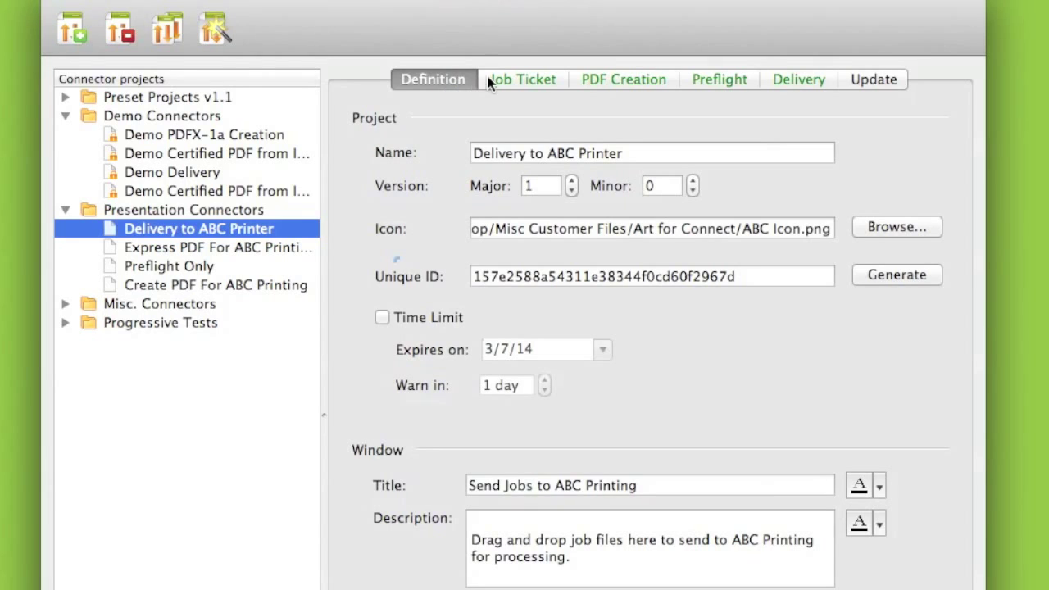
{"action": "left_click", "coordinate": [521, 79]}
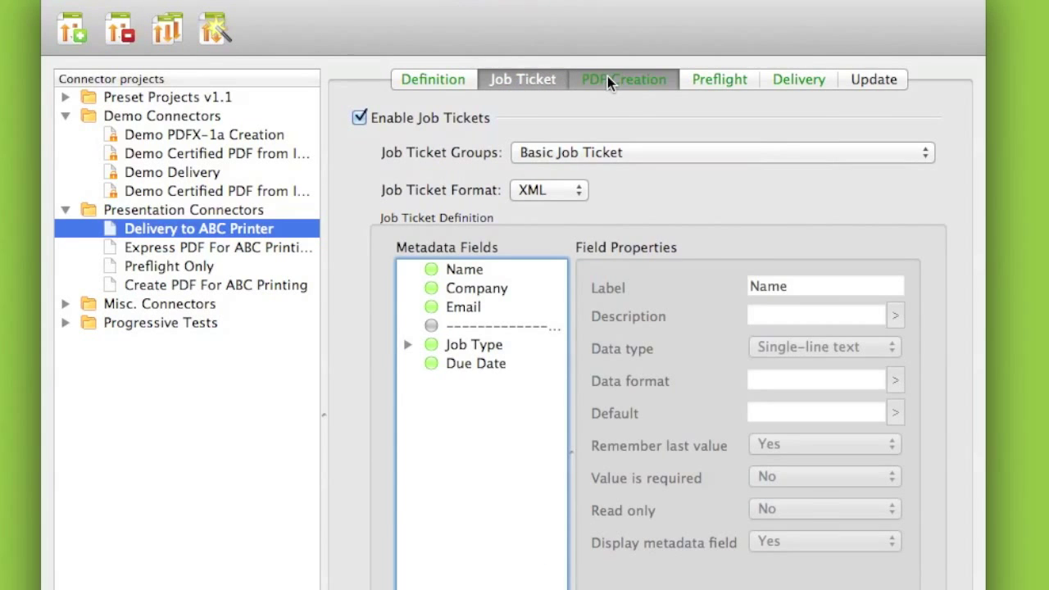
{"action": "left_click", "coordinate": [717, 79]}
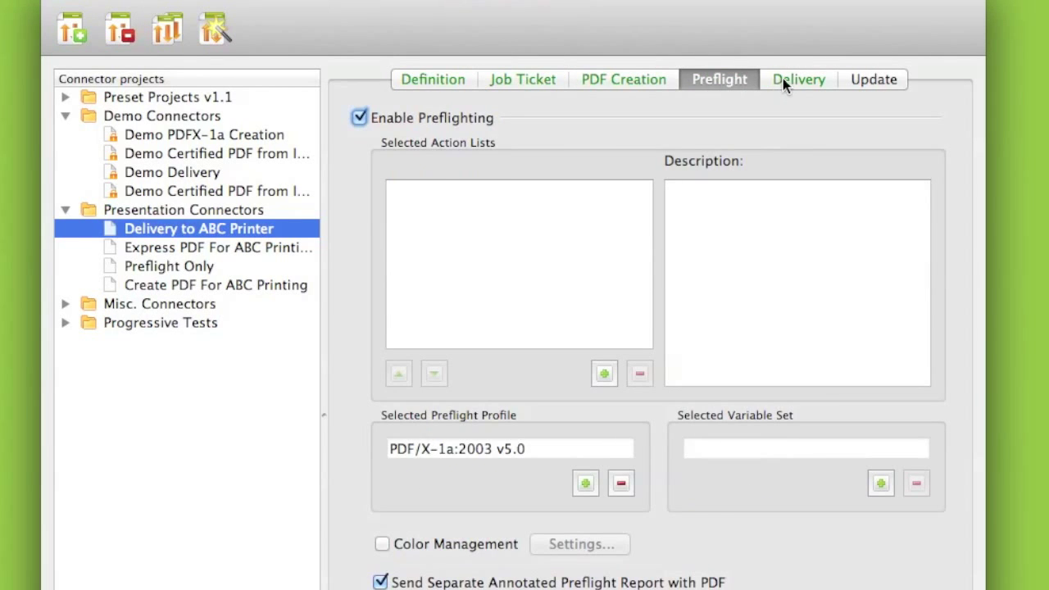
{"action": "left_click", "coordinate": [799, 78]}
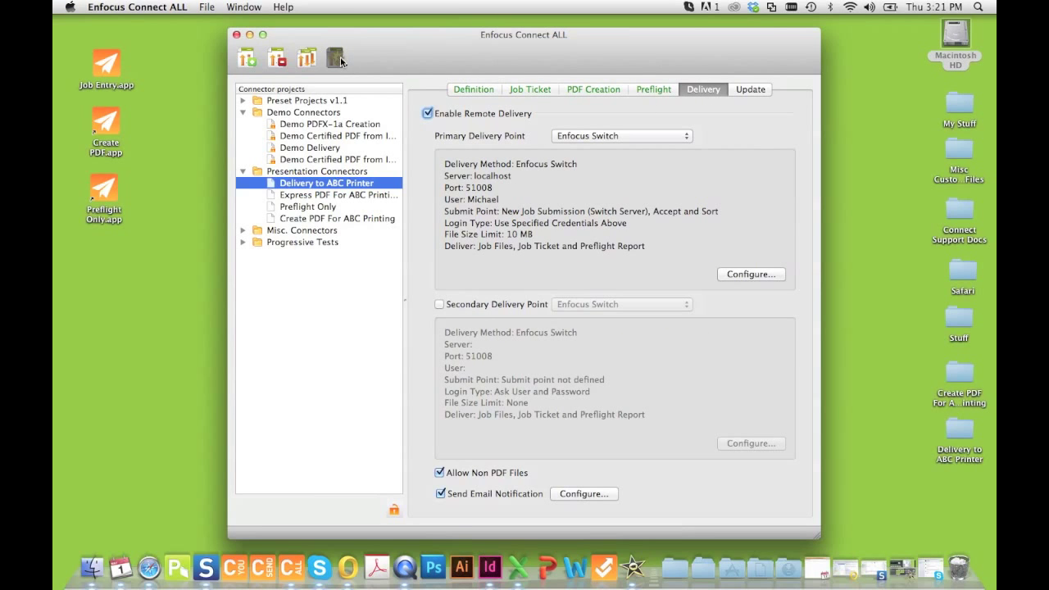
Build the connector from the project and dismiss the connector created message.
{"action": "left_click", "coordinate": [335, 56]}
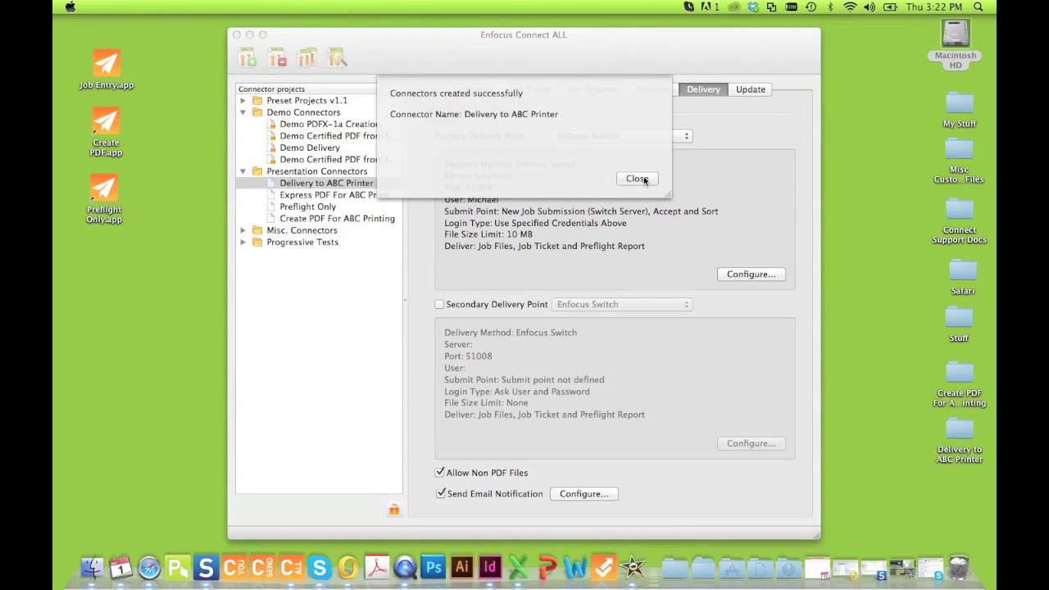
{"action": "left_click", "coordinate": [636, 179]}
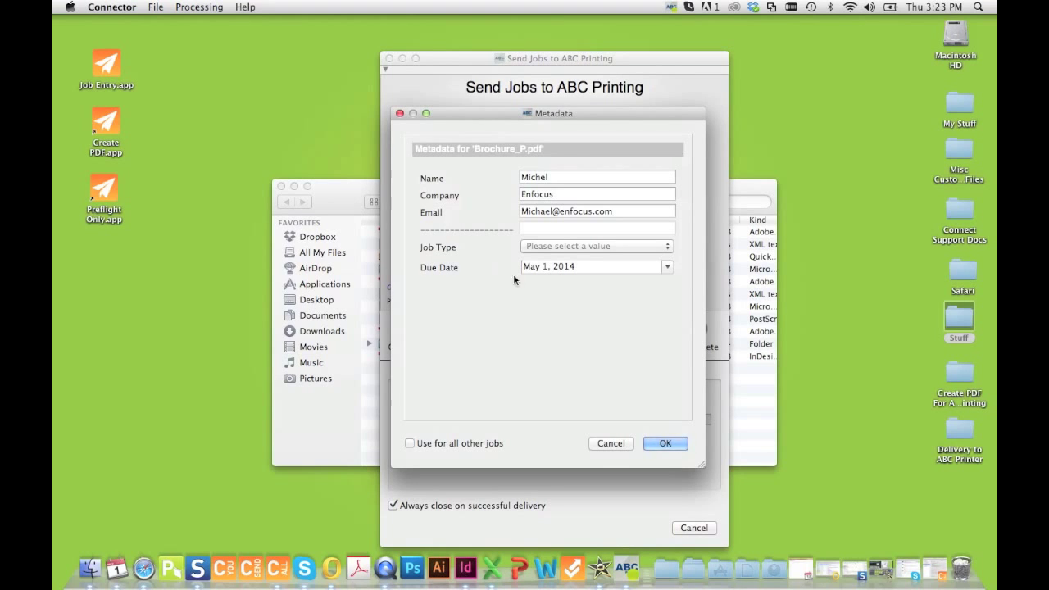
Confirm the job ticket metadata for Brochure_P.pdf so it goes to ABC Printing.
{"action": "left_click", "coordinate": [665, 442]}
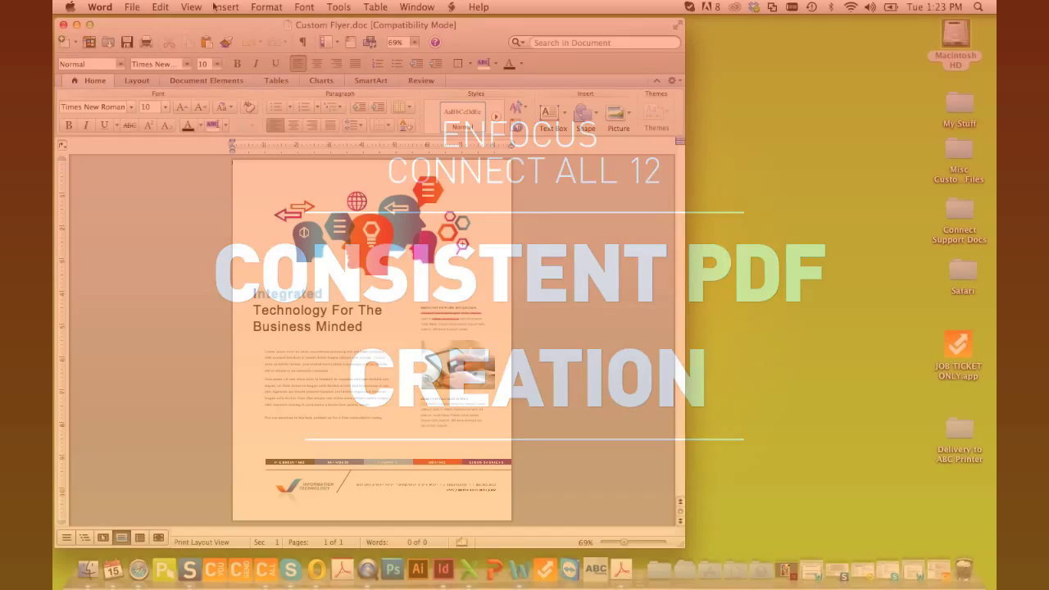
Print the Custom Flyer from Word to the Delivery to ABC Printer connector.
{"action": "left_click", "coordinate": [131, 7]}
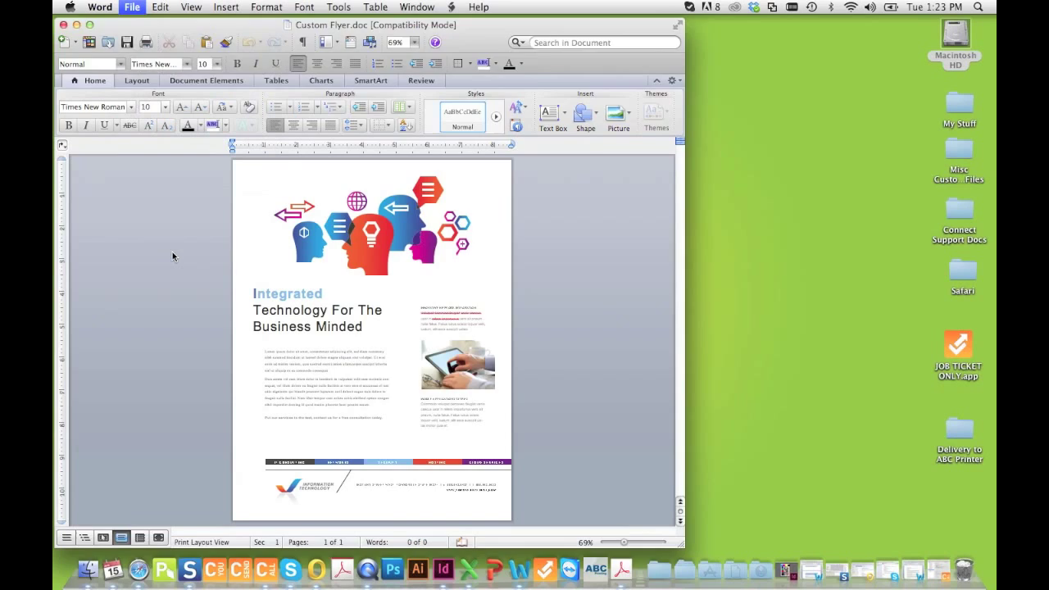
{"action": "left_click", "coordinate": [508, 113]}
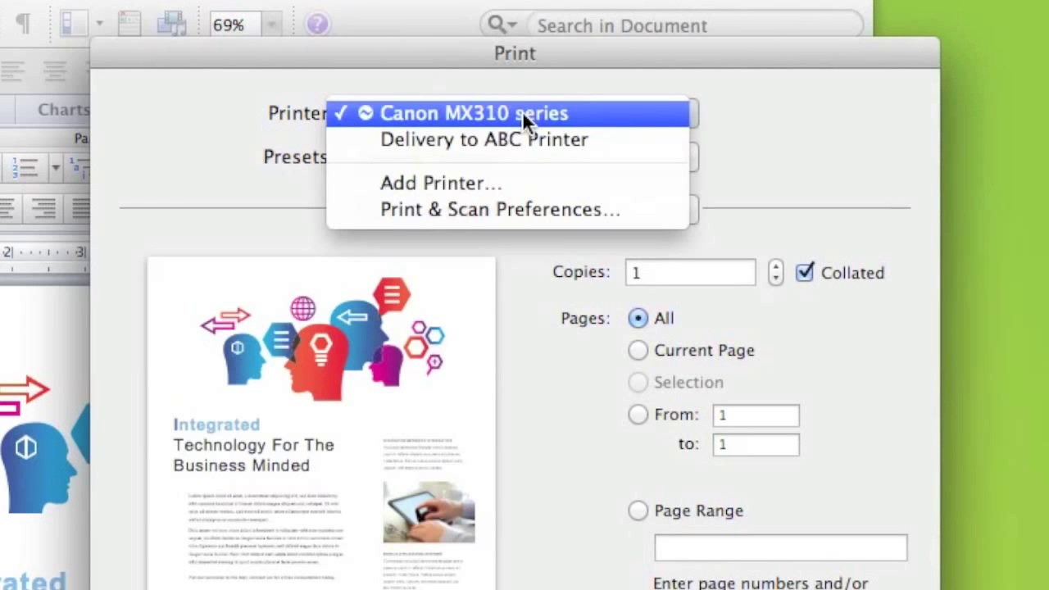
{"action": "mouse_move", "coordinate": [558, 139]}
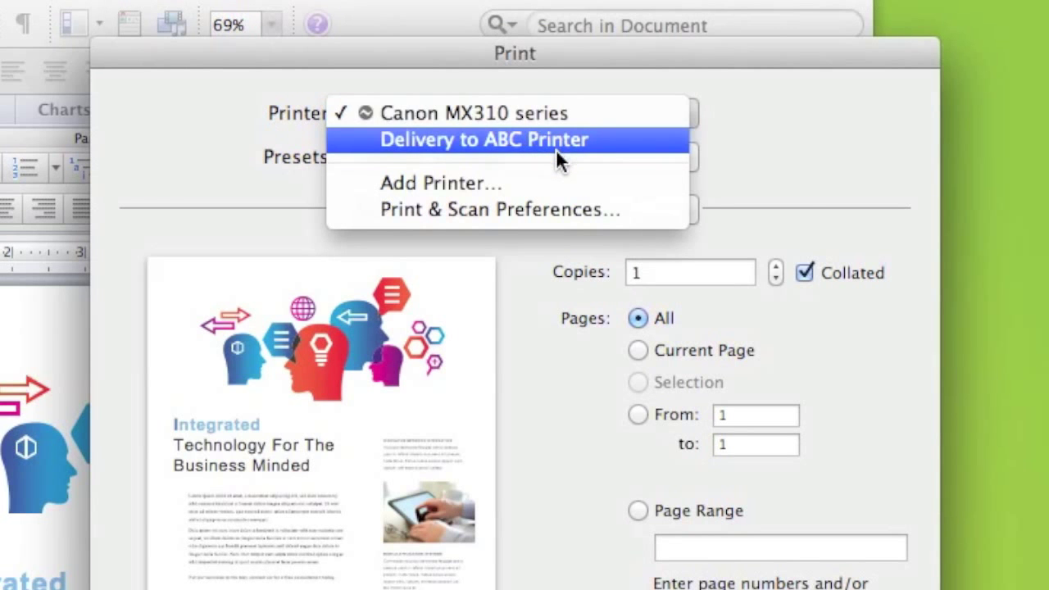
{"action": "left_click", "coordinate": [484, 139]}
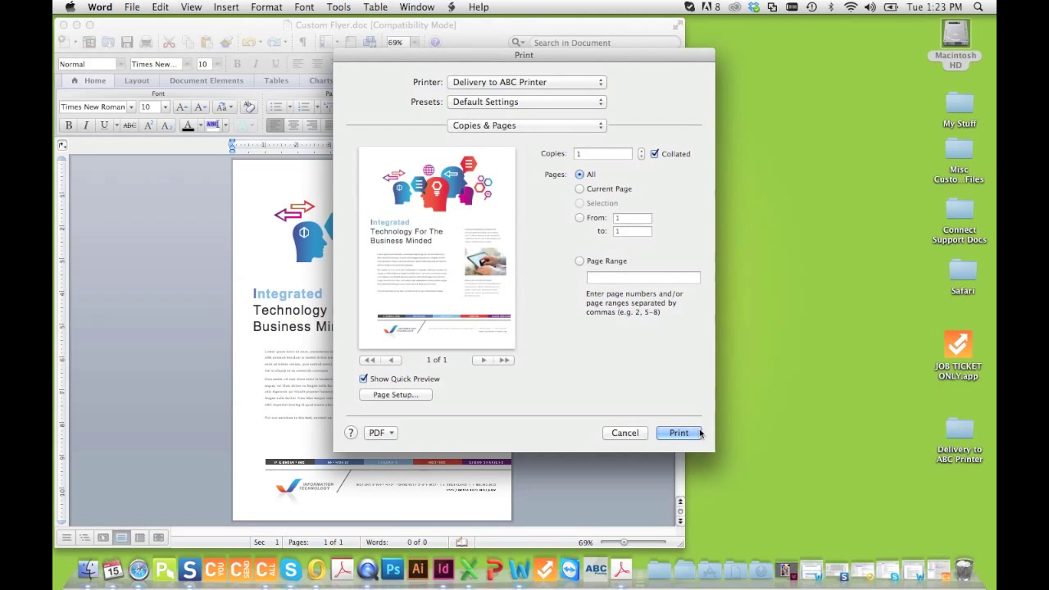
{"action": "left_click", "coordinate": [679, 433]}
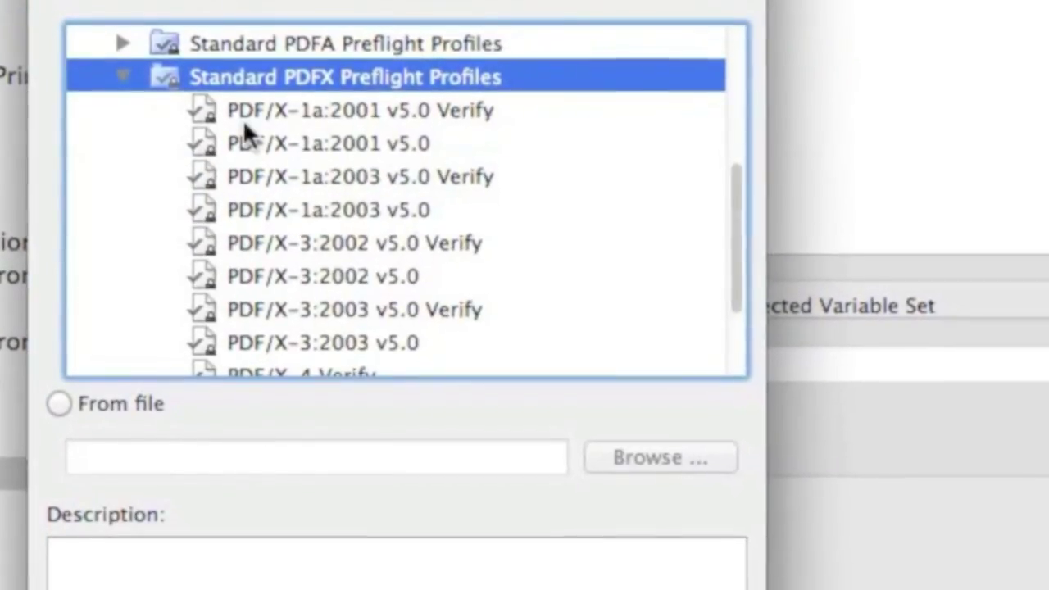
Choose a standard PDF/X preflight profile for the connector's preflight.
{"action": "left_click", "coordinate": [324, 143]}
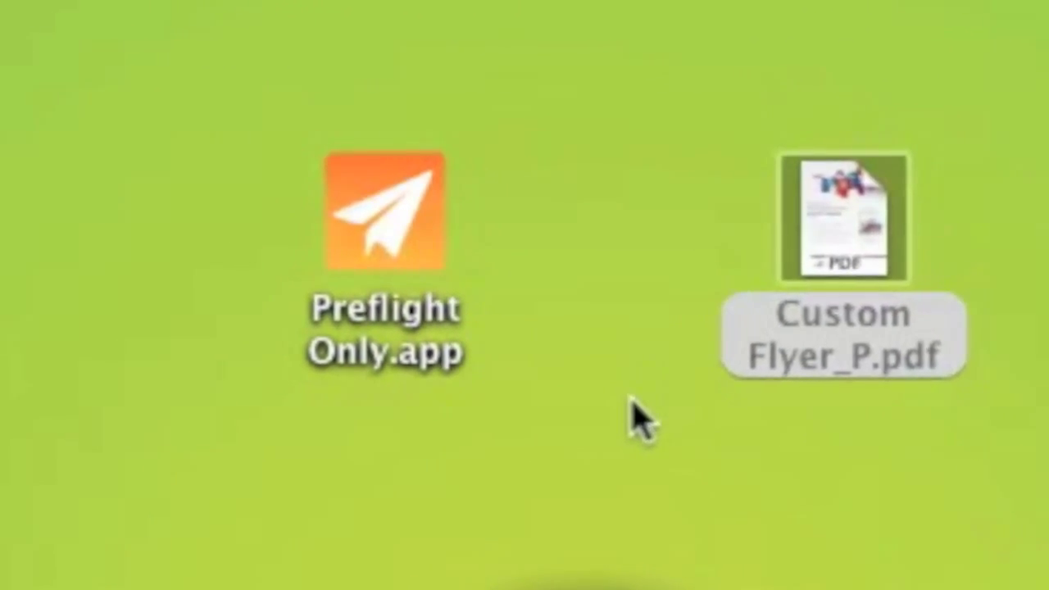
Preflight Custom Flyer_P.pdf via Preflight Only and view its low image resolution error in the report.
{"action": "left_click_drag", "start_coordinate": [842, 220], "coordinate": [385, 219]}
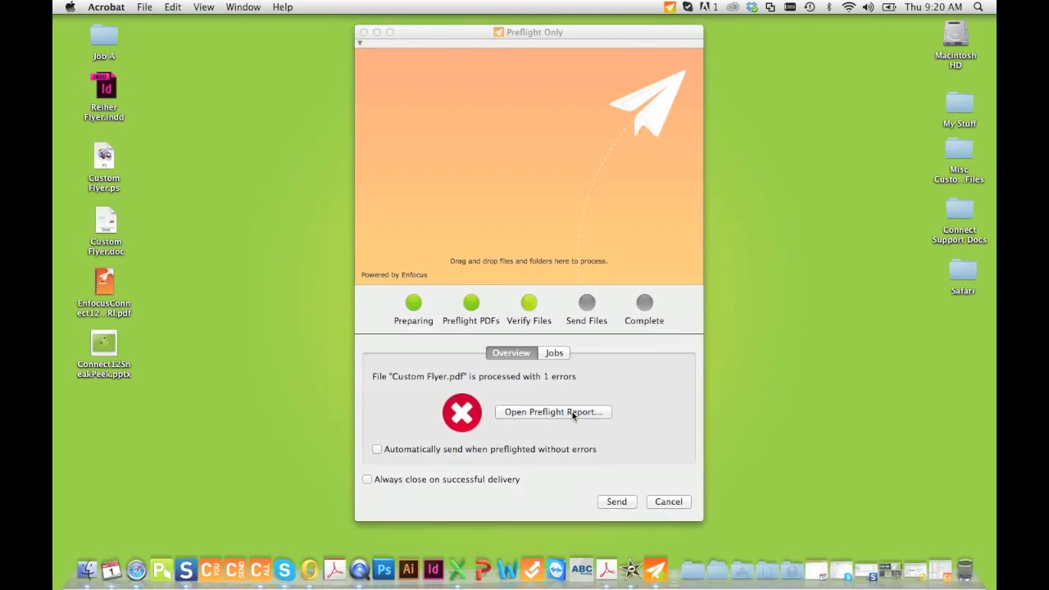
{"action": "left_click", "coordinate": [552, 411]}
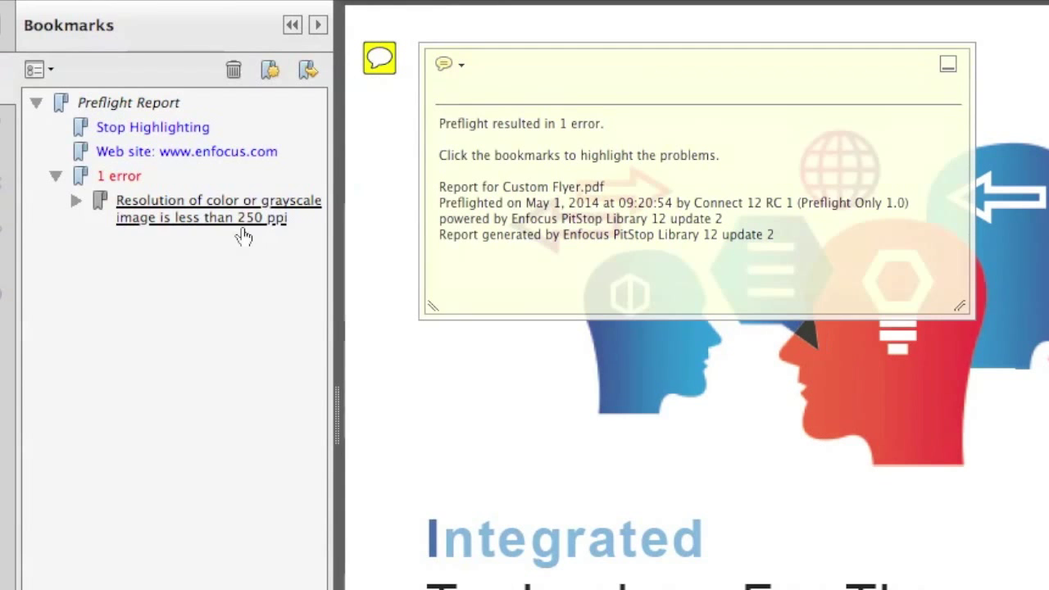
{"action": "left_click", "coordinate": [218, 208]}
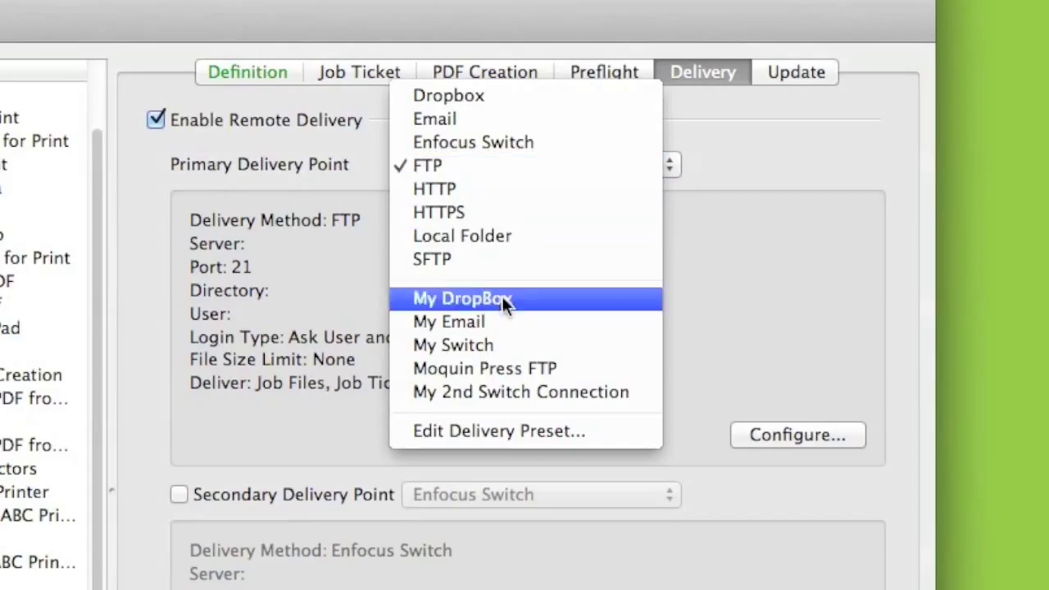
{"action": "mouse_move", "coordinate": [517, 358]}
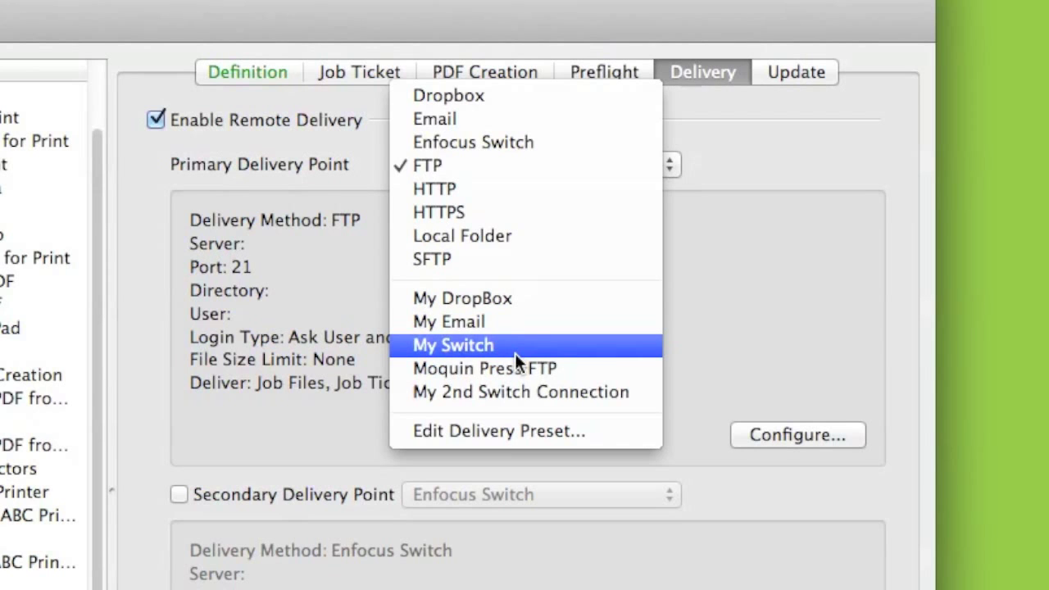
Make My Switch the primary delivery point using the Submit for Digital submit point.
{"action": "left_click", "coordinate": [453, 344]}
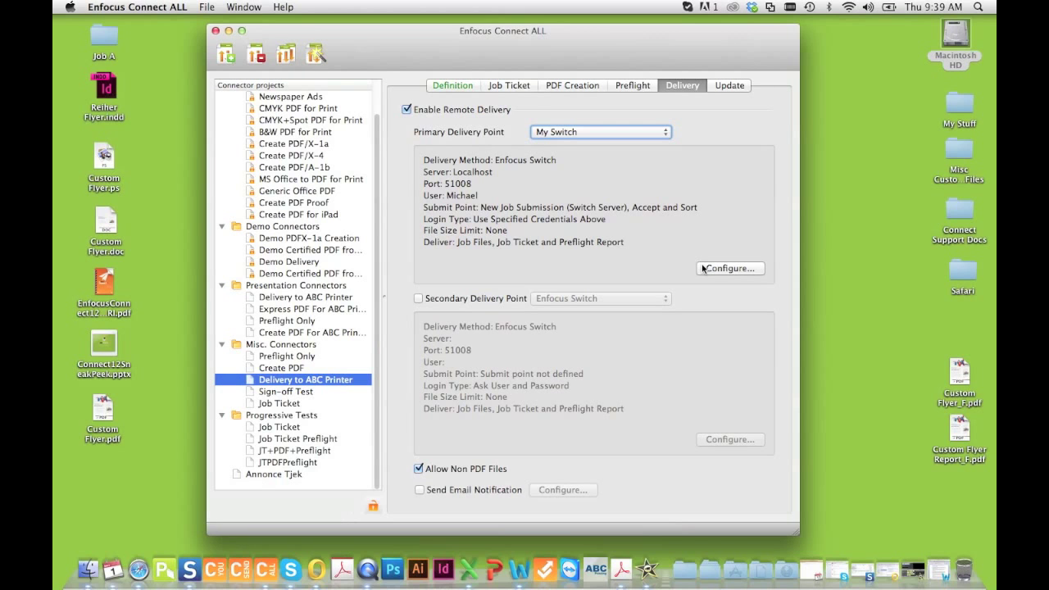
{"action": "left_click", "coordinate": [728, 269]}
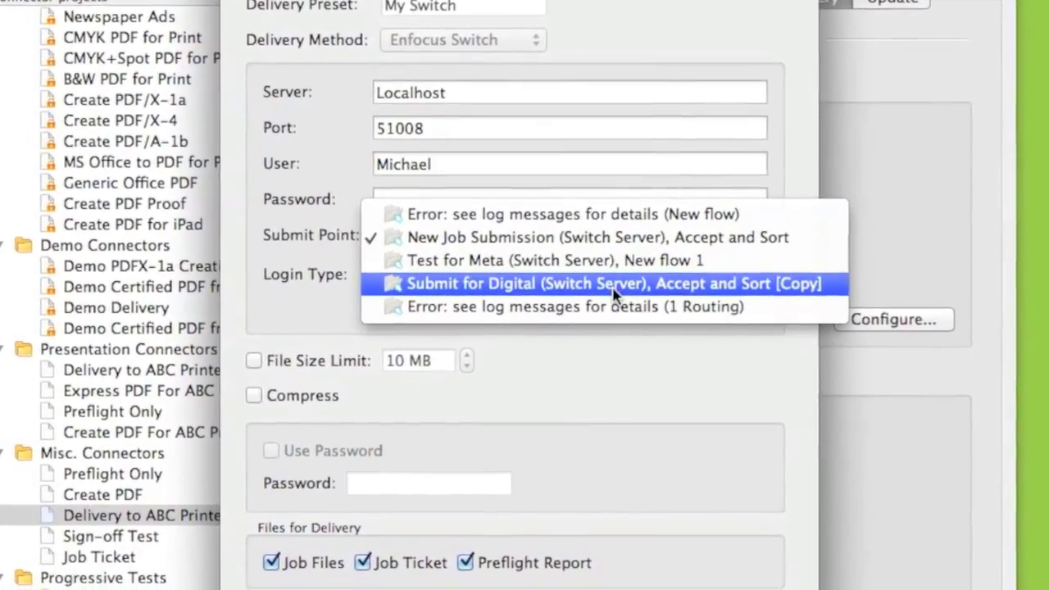
{"action": "left_click", "coordinate": [608, 281]}
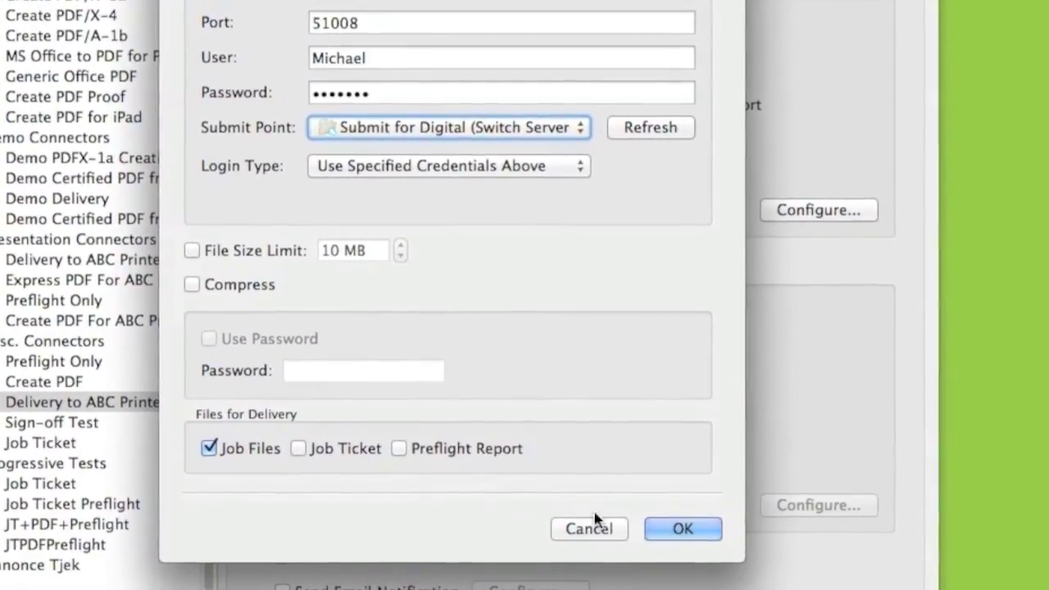
{"action": "left_click", "coordinate": [682, 528]}
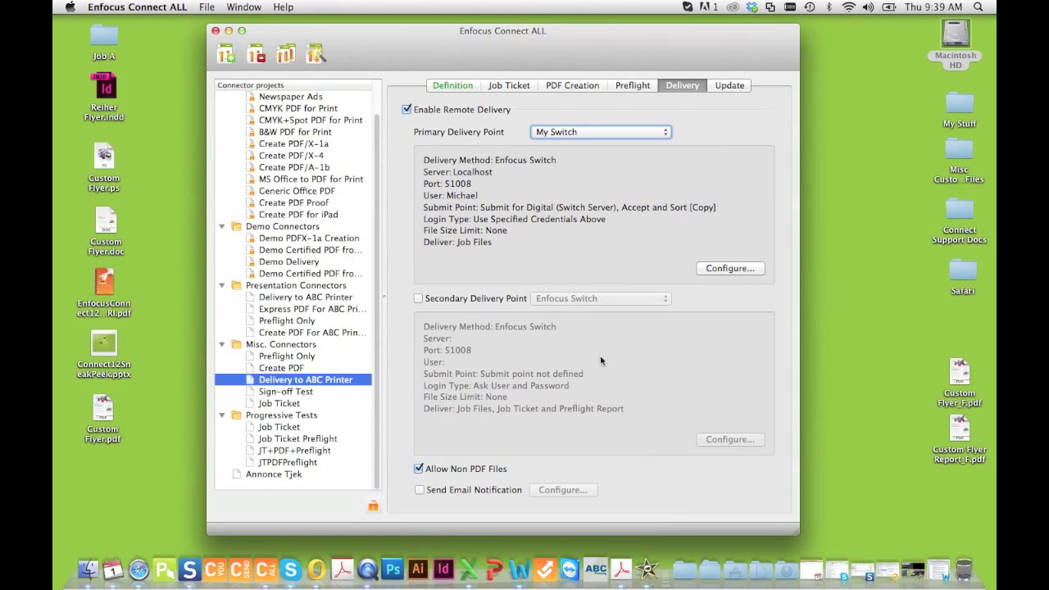
Add My DropBox as a secondary delivery point and confirm its settings.
{"action": "left_click", "coordinate": [419, 298]}
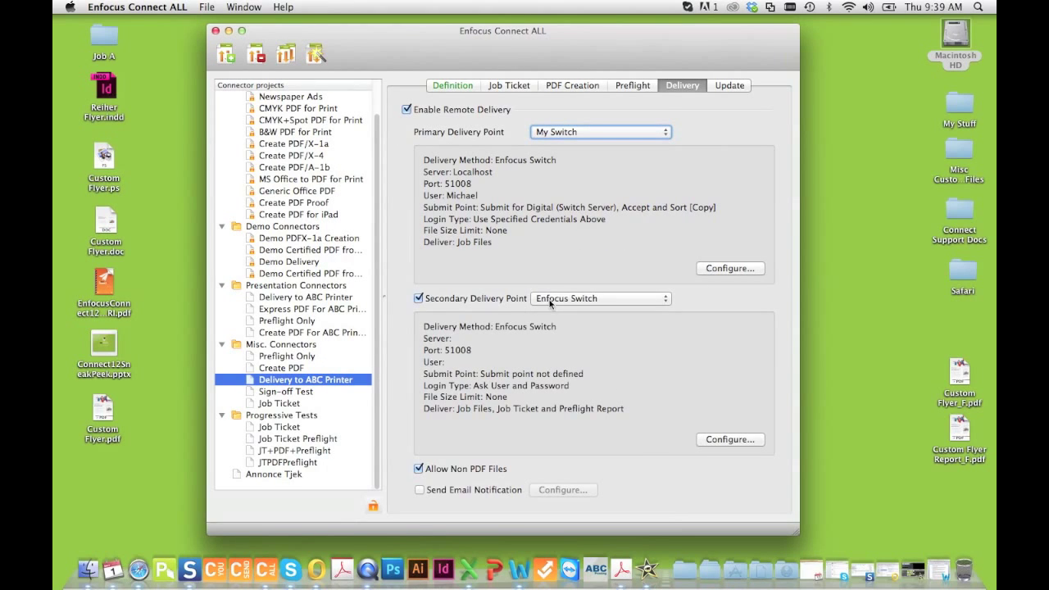
{"action": "left_click", "coordinate": [600, 299]}
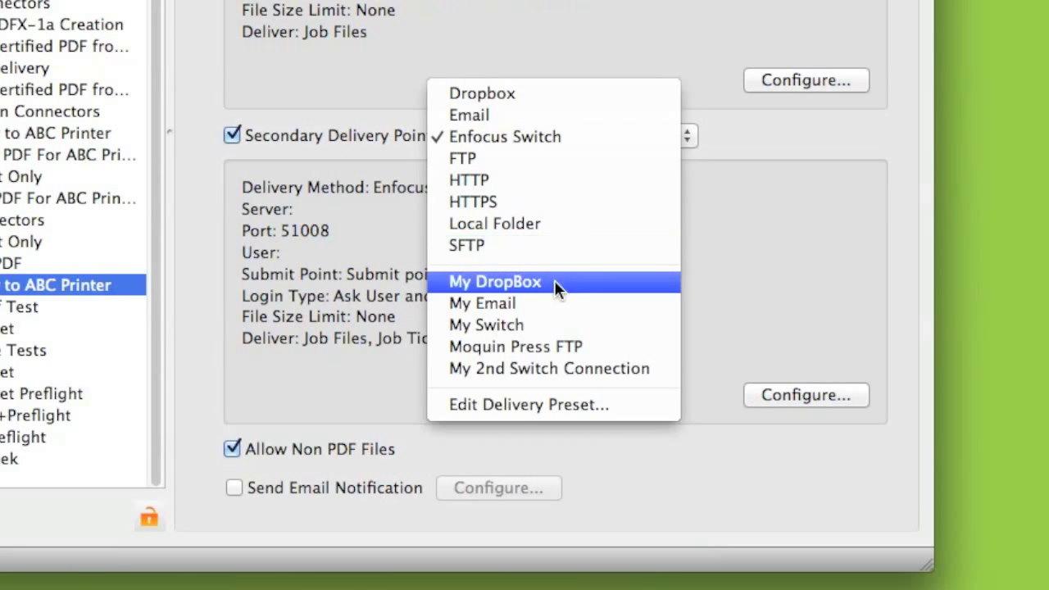
{"action": "left_click", "coordinate": [495, 282]}
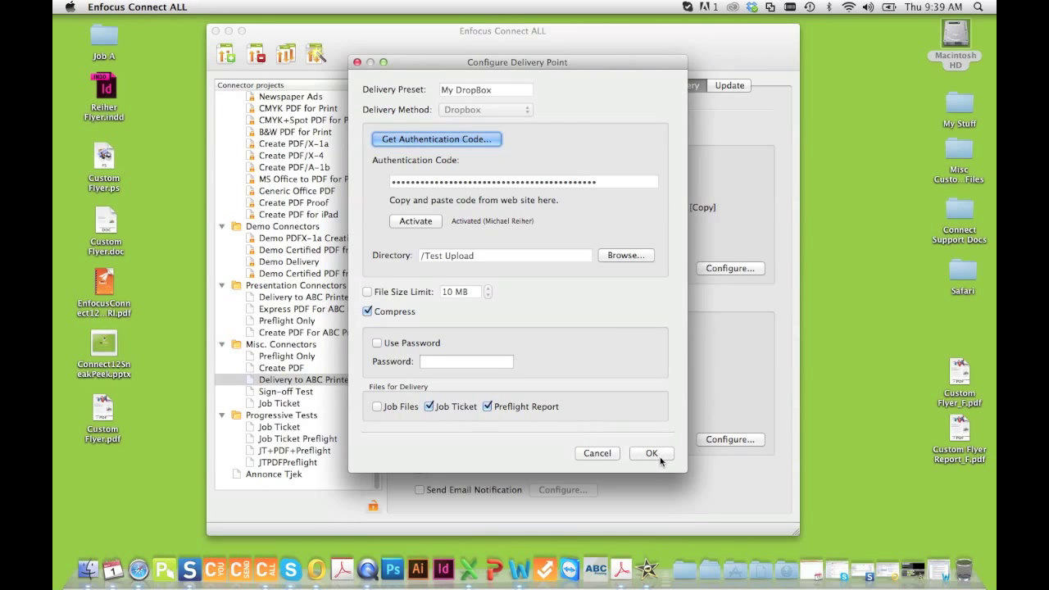
{"action": "left_click", "coordinate": [651, 452]}
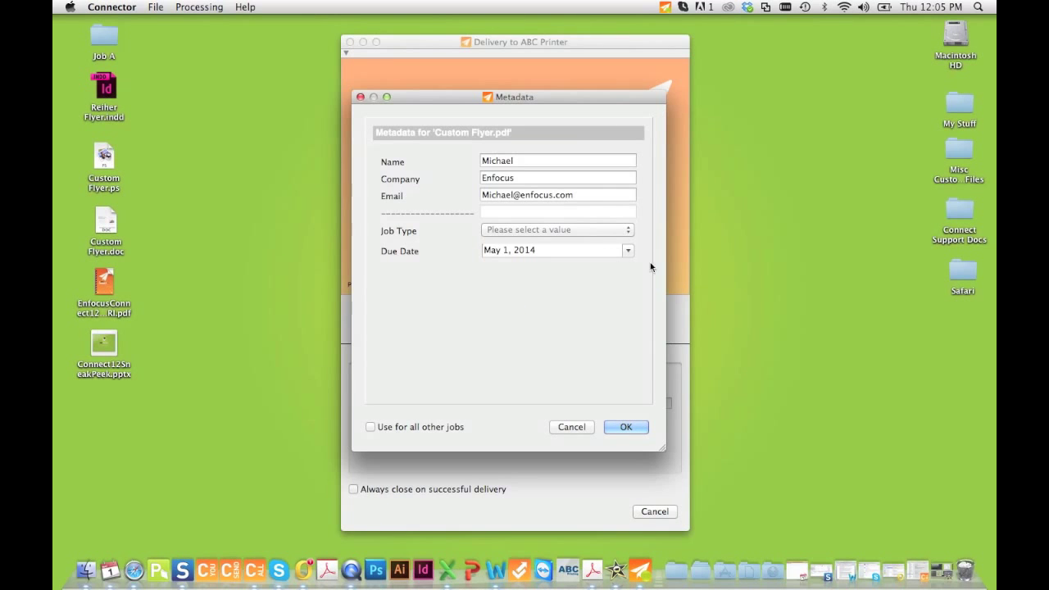
Set Custom Flyer.pdf's job type to Business Card and reveal the Card Stock choices.
{"action": "left_click", "coordinate": [557, 230]}
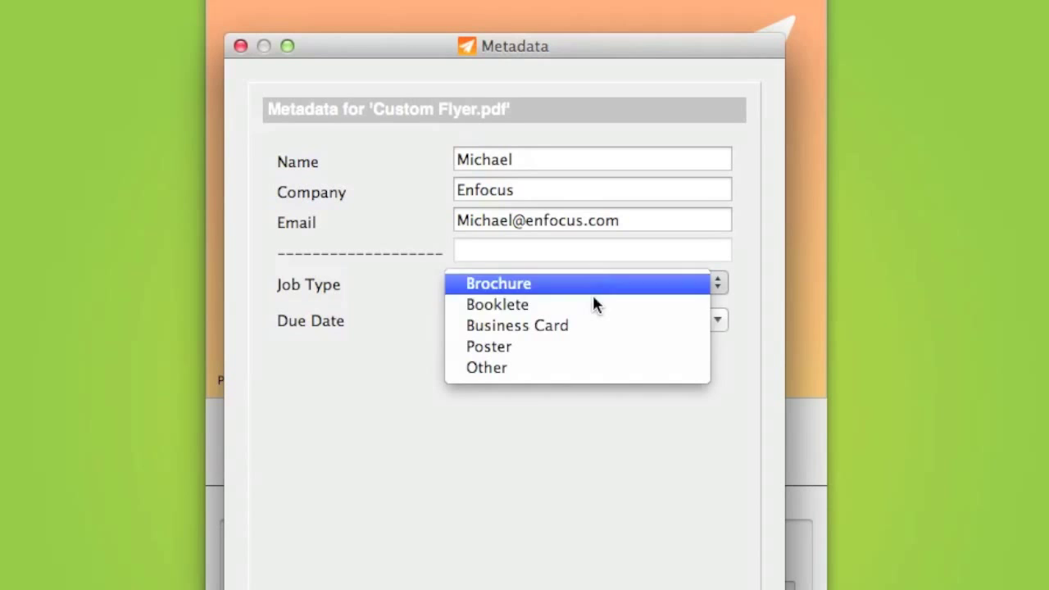
{"action": "left_click", "coordinate": [516, 324]}
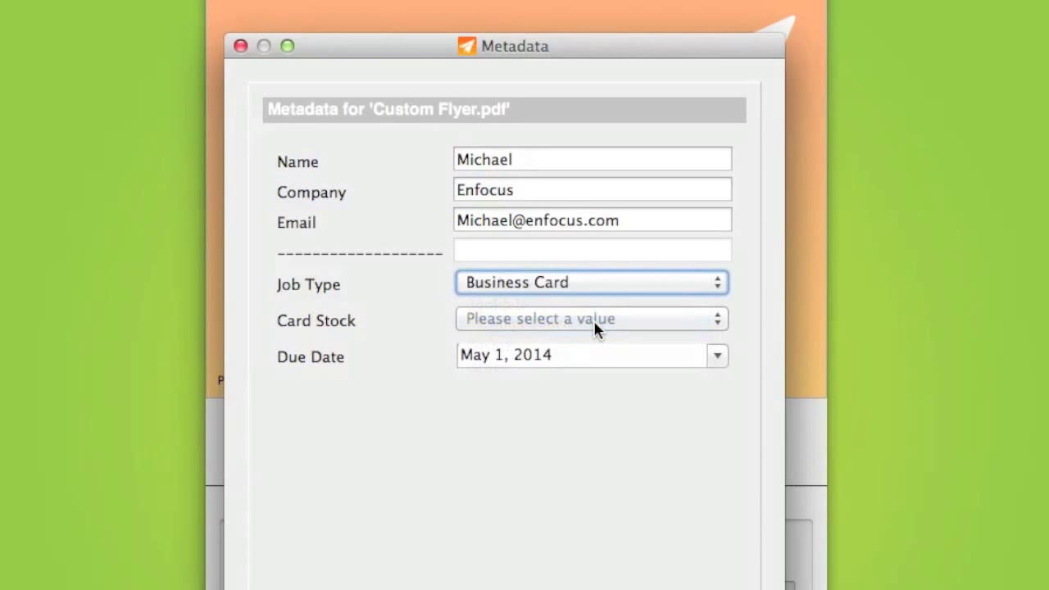
{"action": "left_click", "coordinate": [590, 318]}
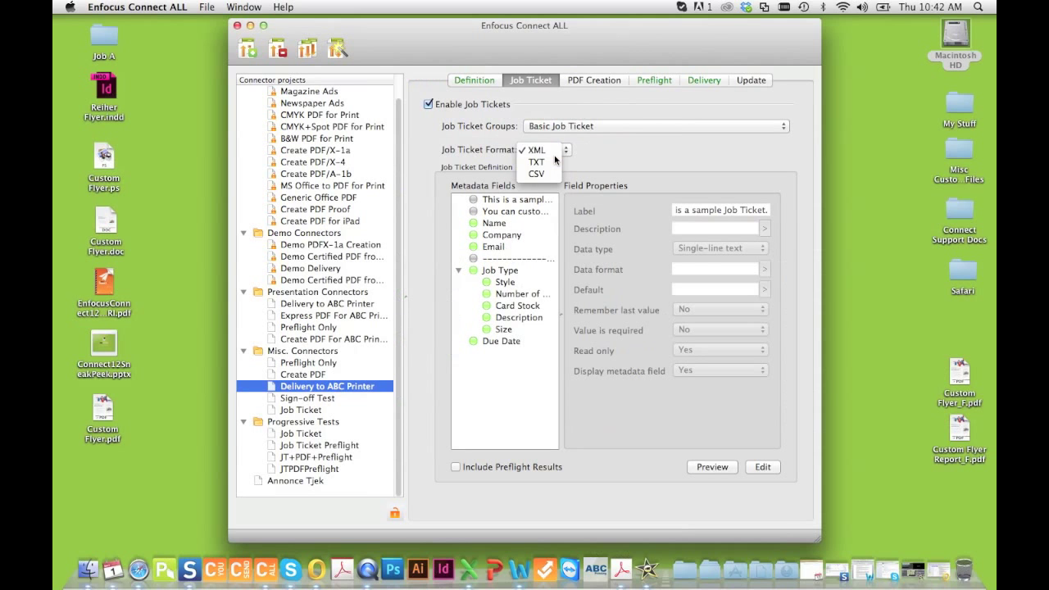
Set the job ticket format to XML and inspect the Style field in the field editor.
{"action": "left_click", "coordinate": [535, 149]}
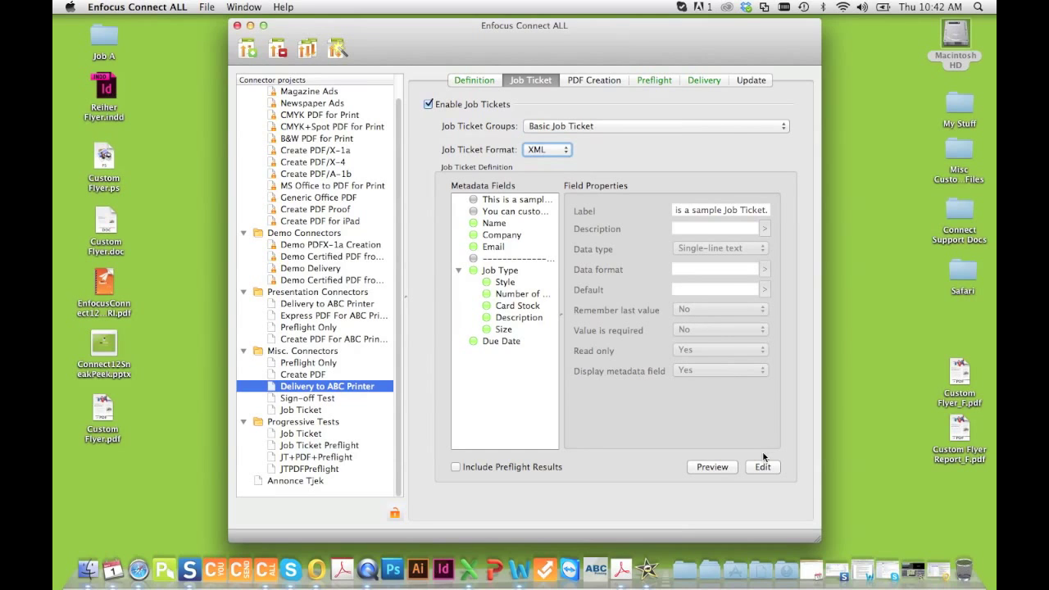
{"action": "left_click", "coordinate": [762, 465]}
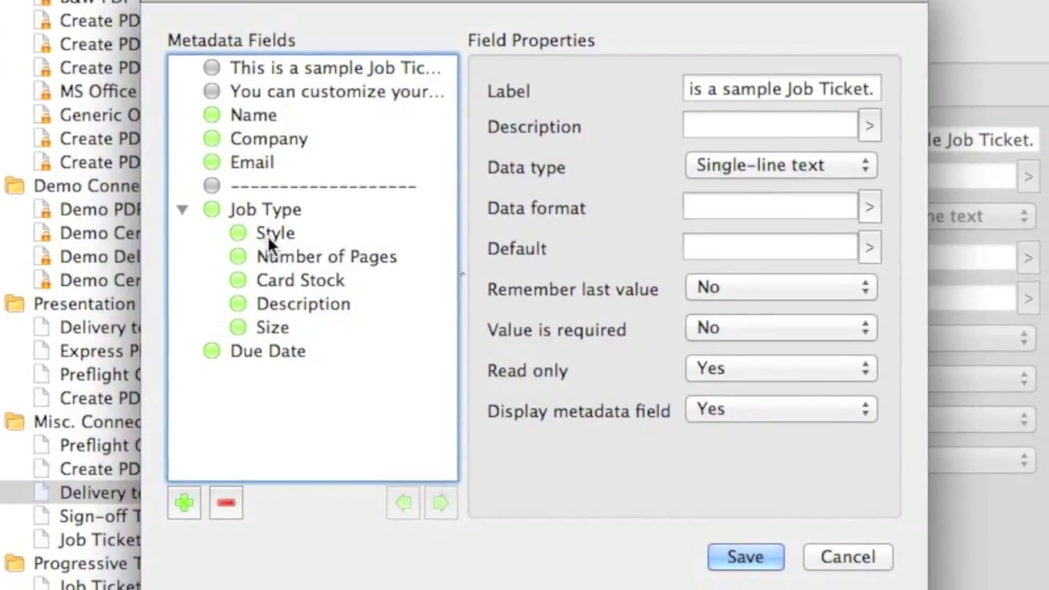
{"action": "left_click", "coordinate": [275, 233]}
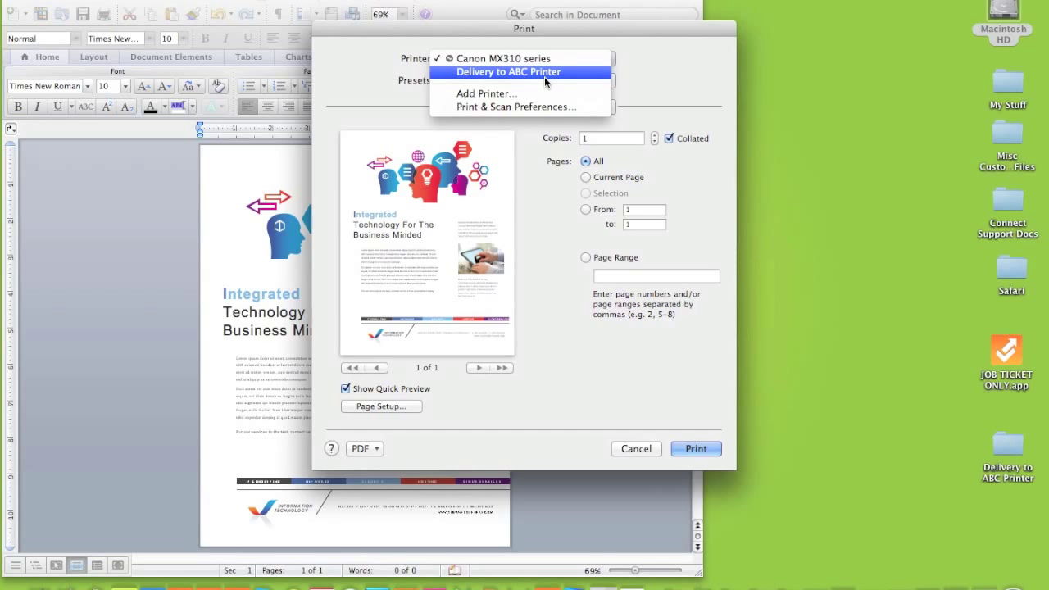
Print the flyer to the Delivery to ABC Printer connector.
{"action": "left_click", "coordinate": [508, 72]}
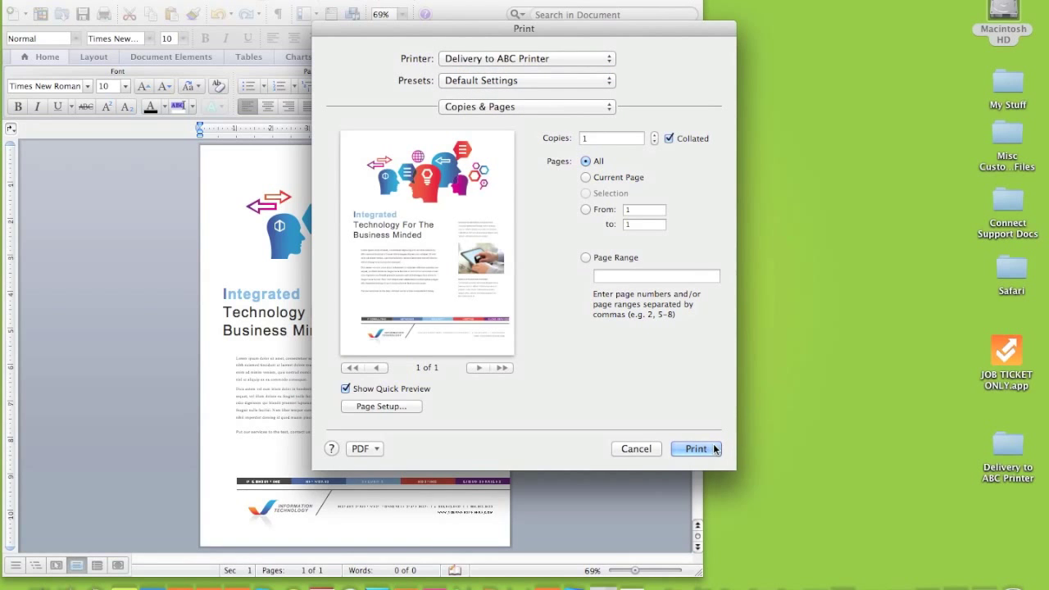
{"action": "left_click", "coordinate": [695, 450]}
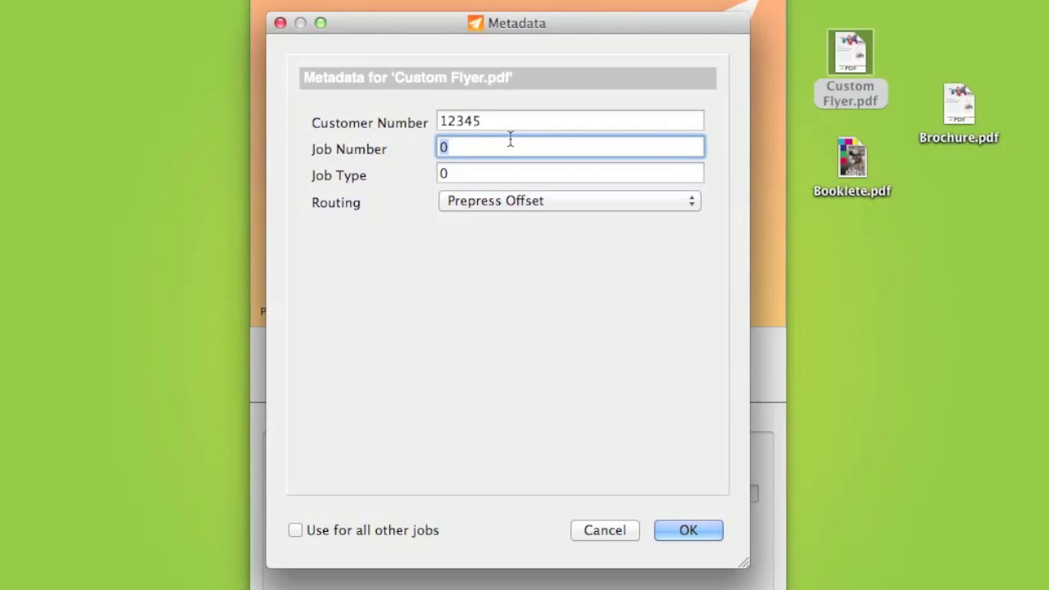
Enter job number 567289 and job type 12, and route Custom Flyer.pdf to Prepress Digital.
{"action": "type", "text": "567289"}
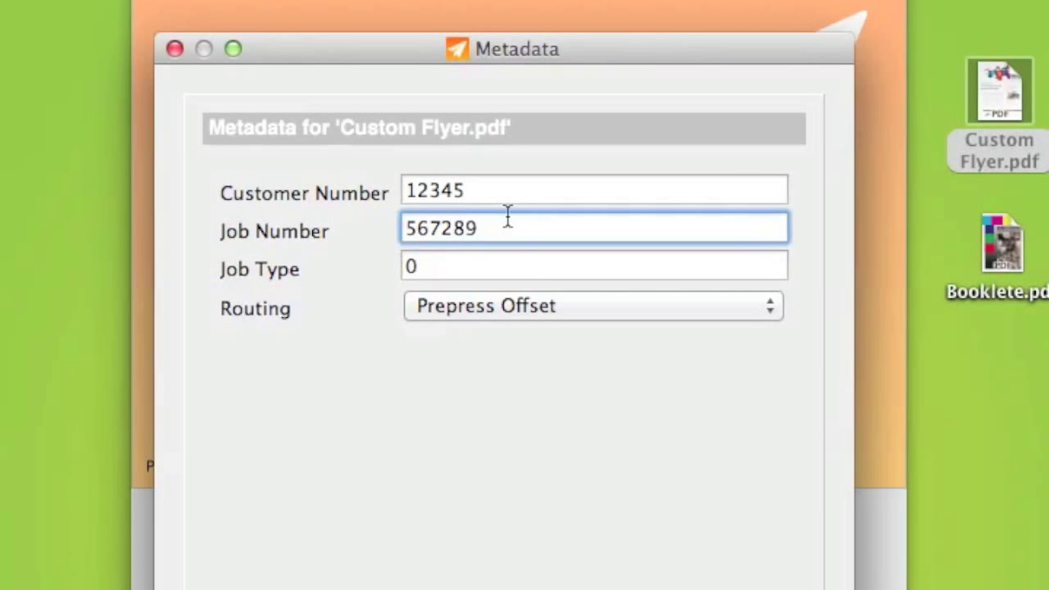
{"action": "type", "text": "12"}
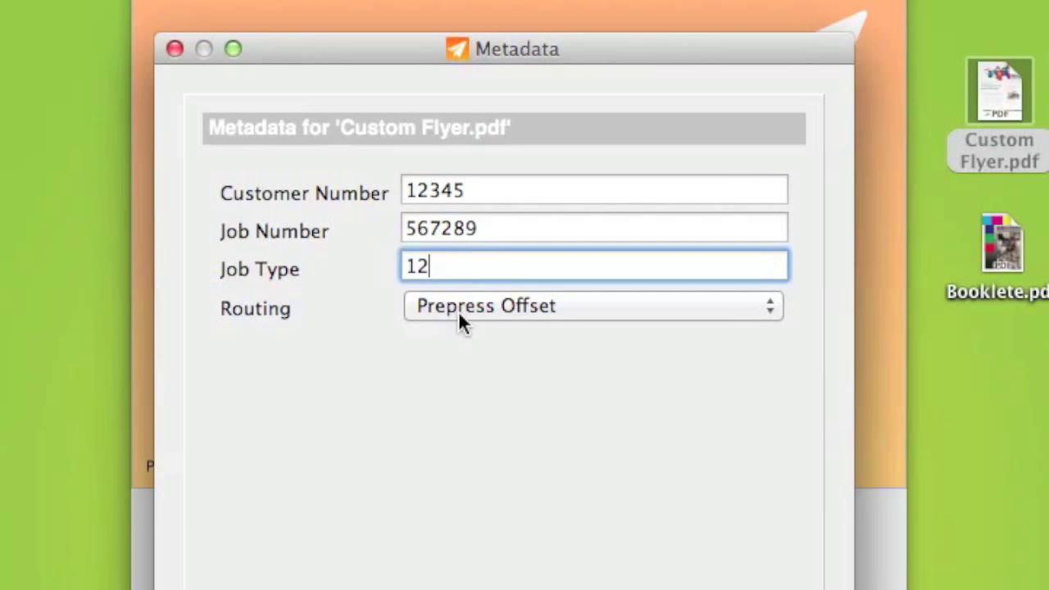
{"action": "left_click", "coordinate": [590, 306]}
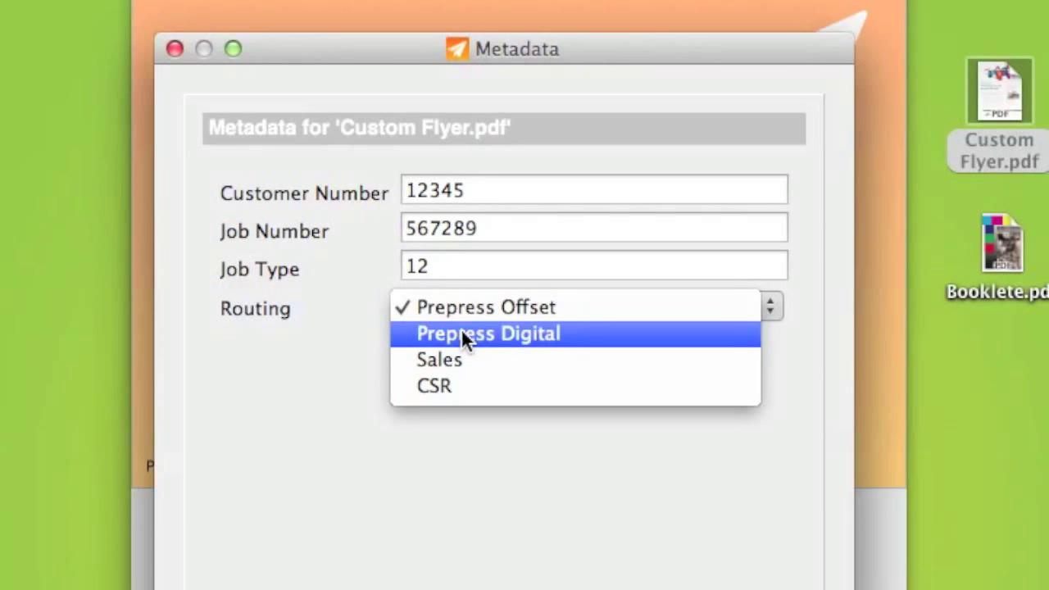
{"action": "left_click", "coordinate": [488, 335]}
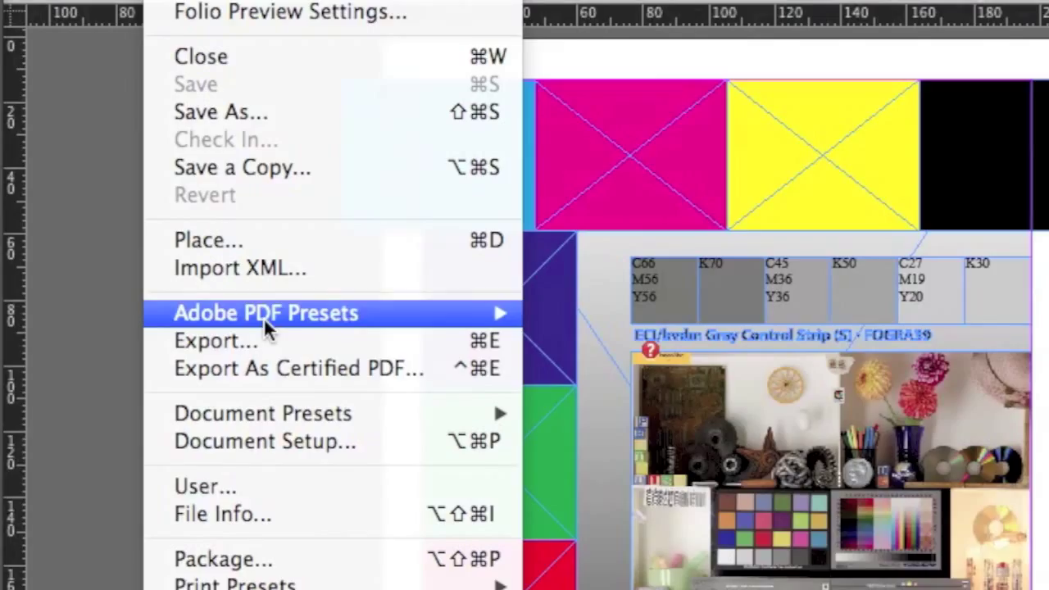
Export all flyer pages as a certified PDF via the Delivery to ABC Printer connector.
{"action": "left_click", "coordinate": [299, 367]}
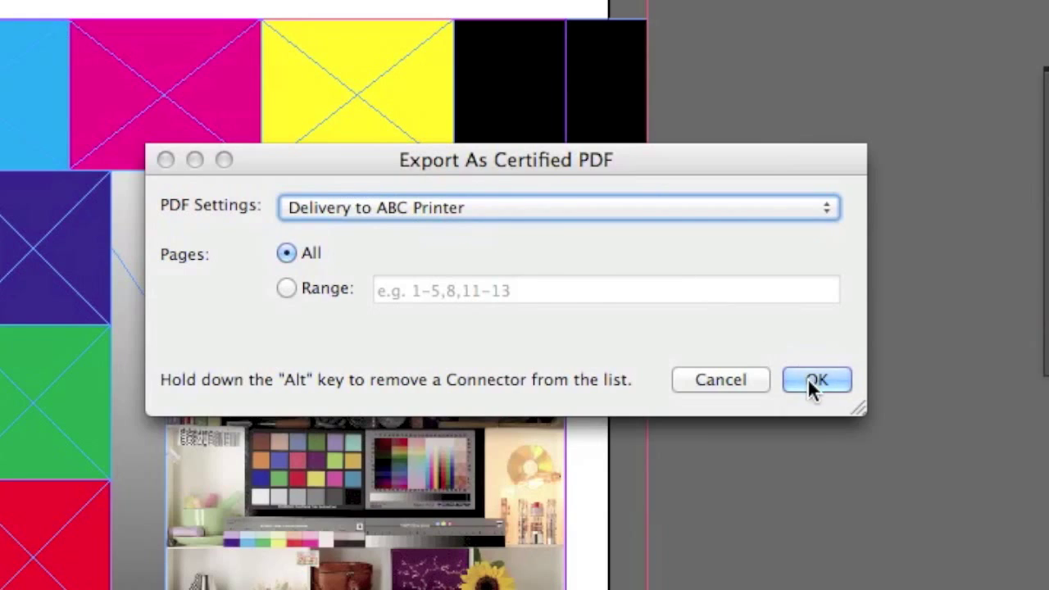
{"action": "left_click", "coordinate": [816, 380]}
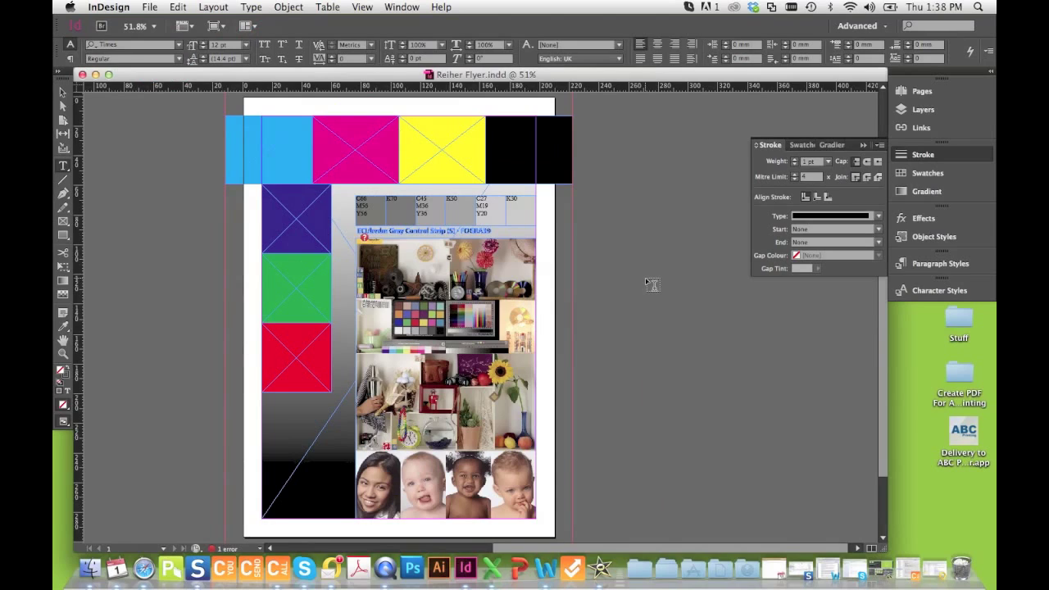